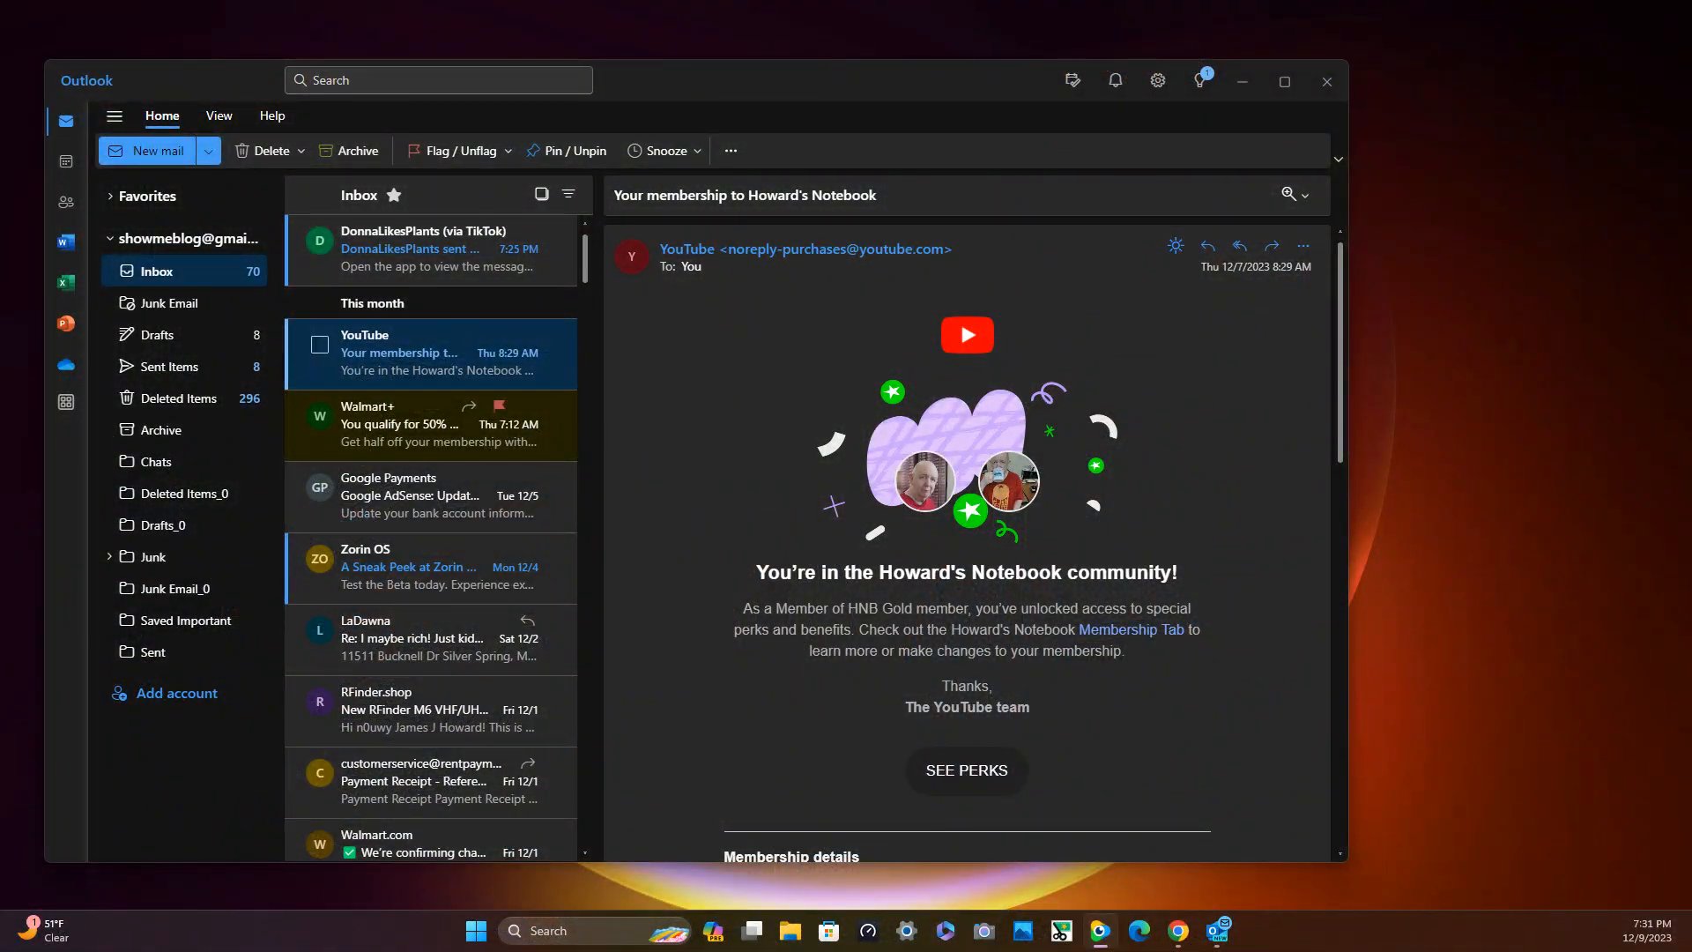
Search all Outlook mail folders for 'speed test'.
left_click(438, 80)
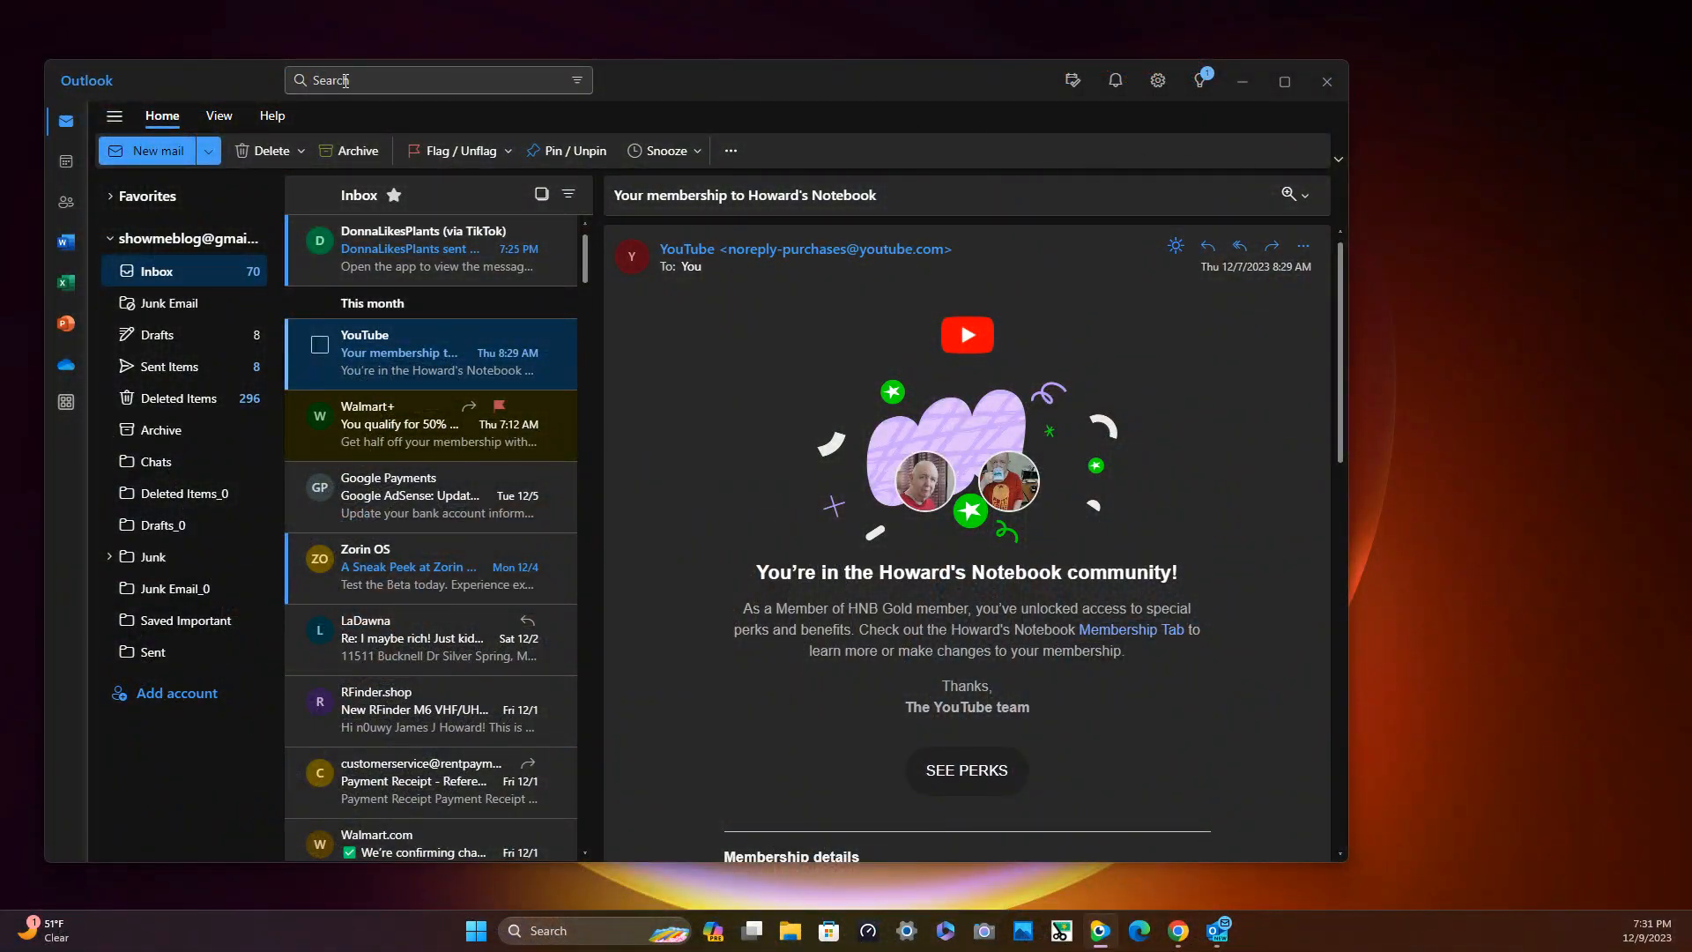
left_click(432, 80)
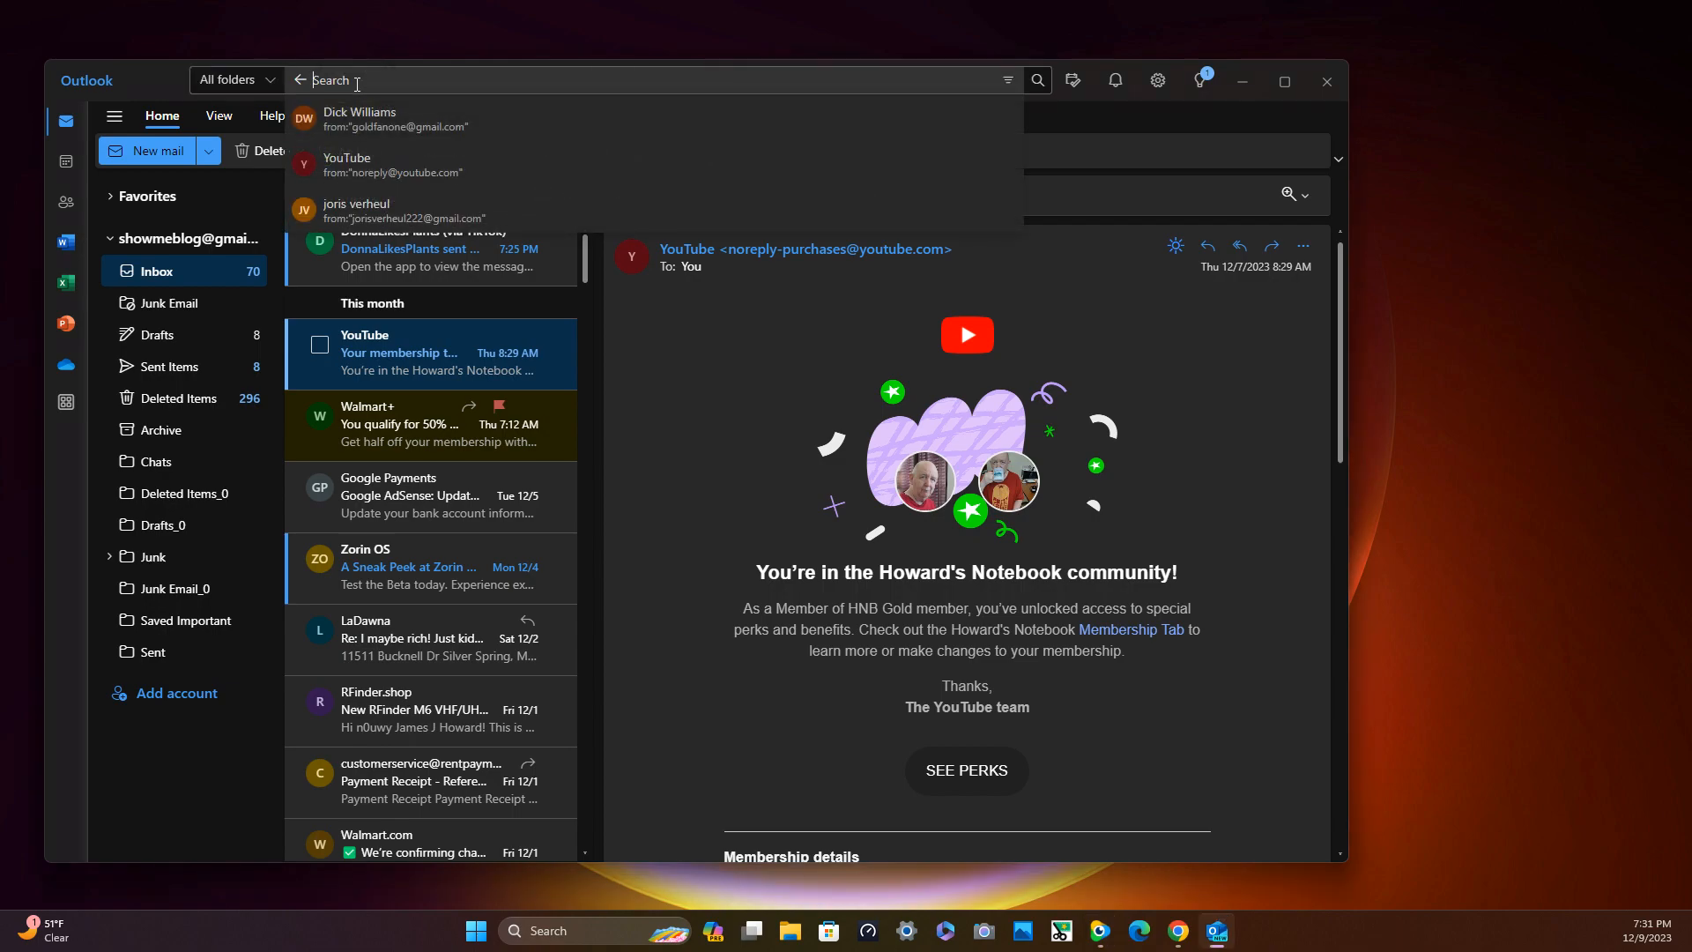
type("so")
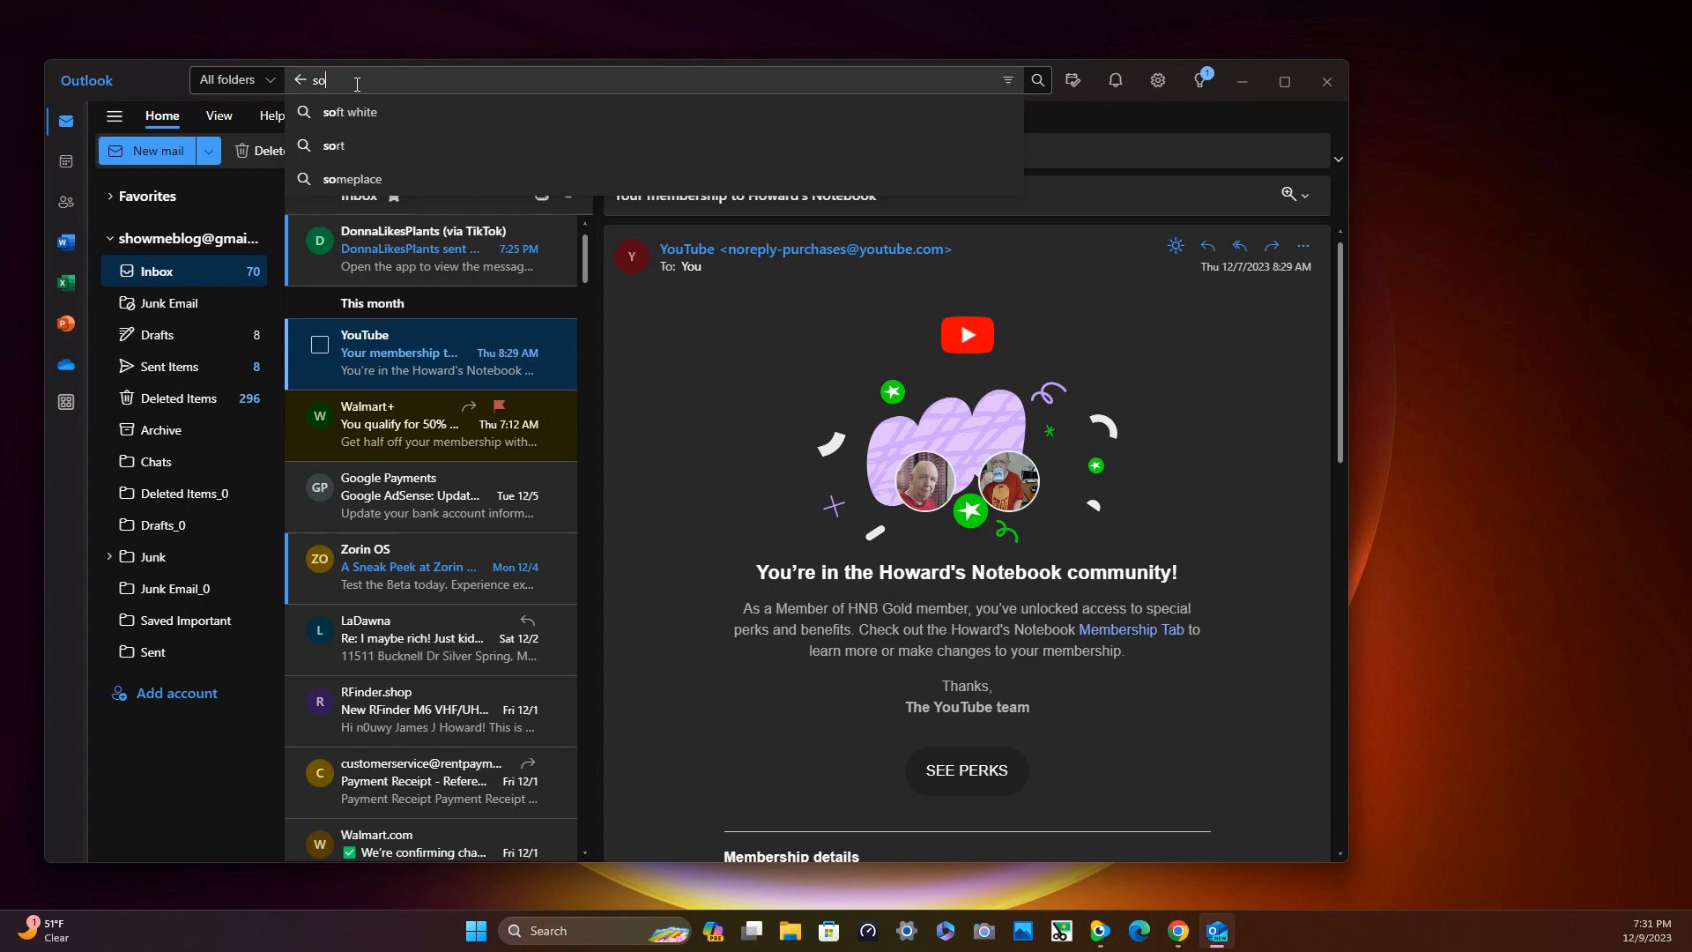
key("Backspace")
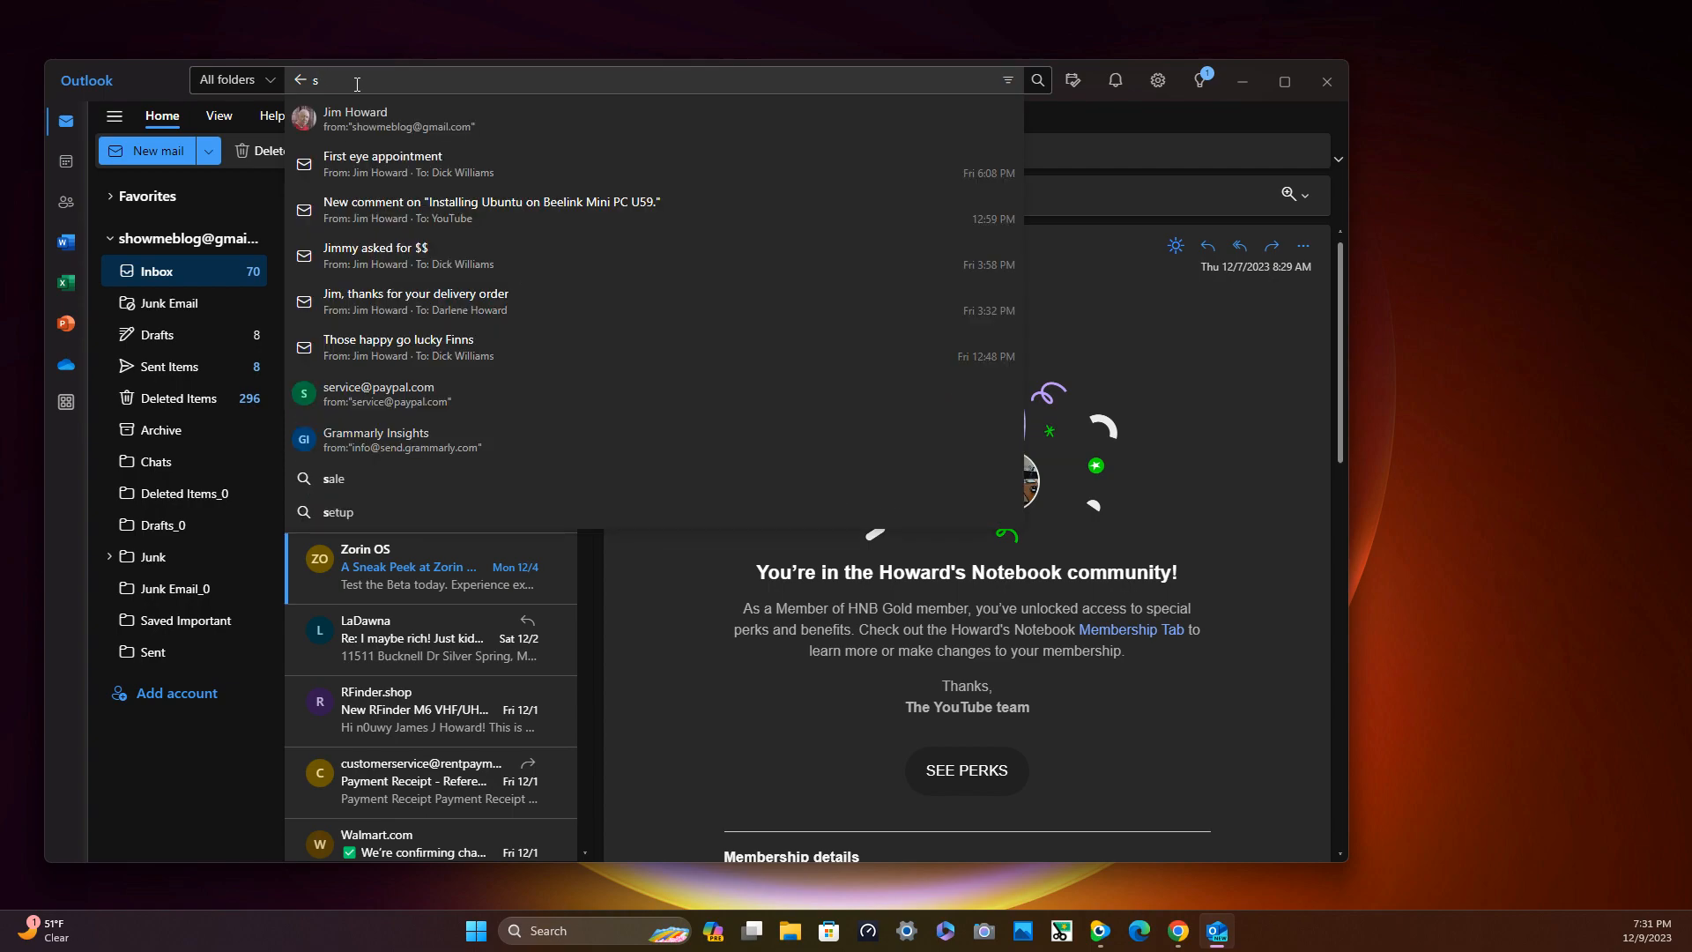
type("s")
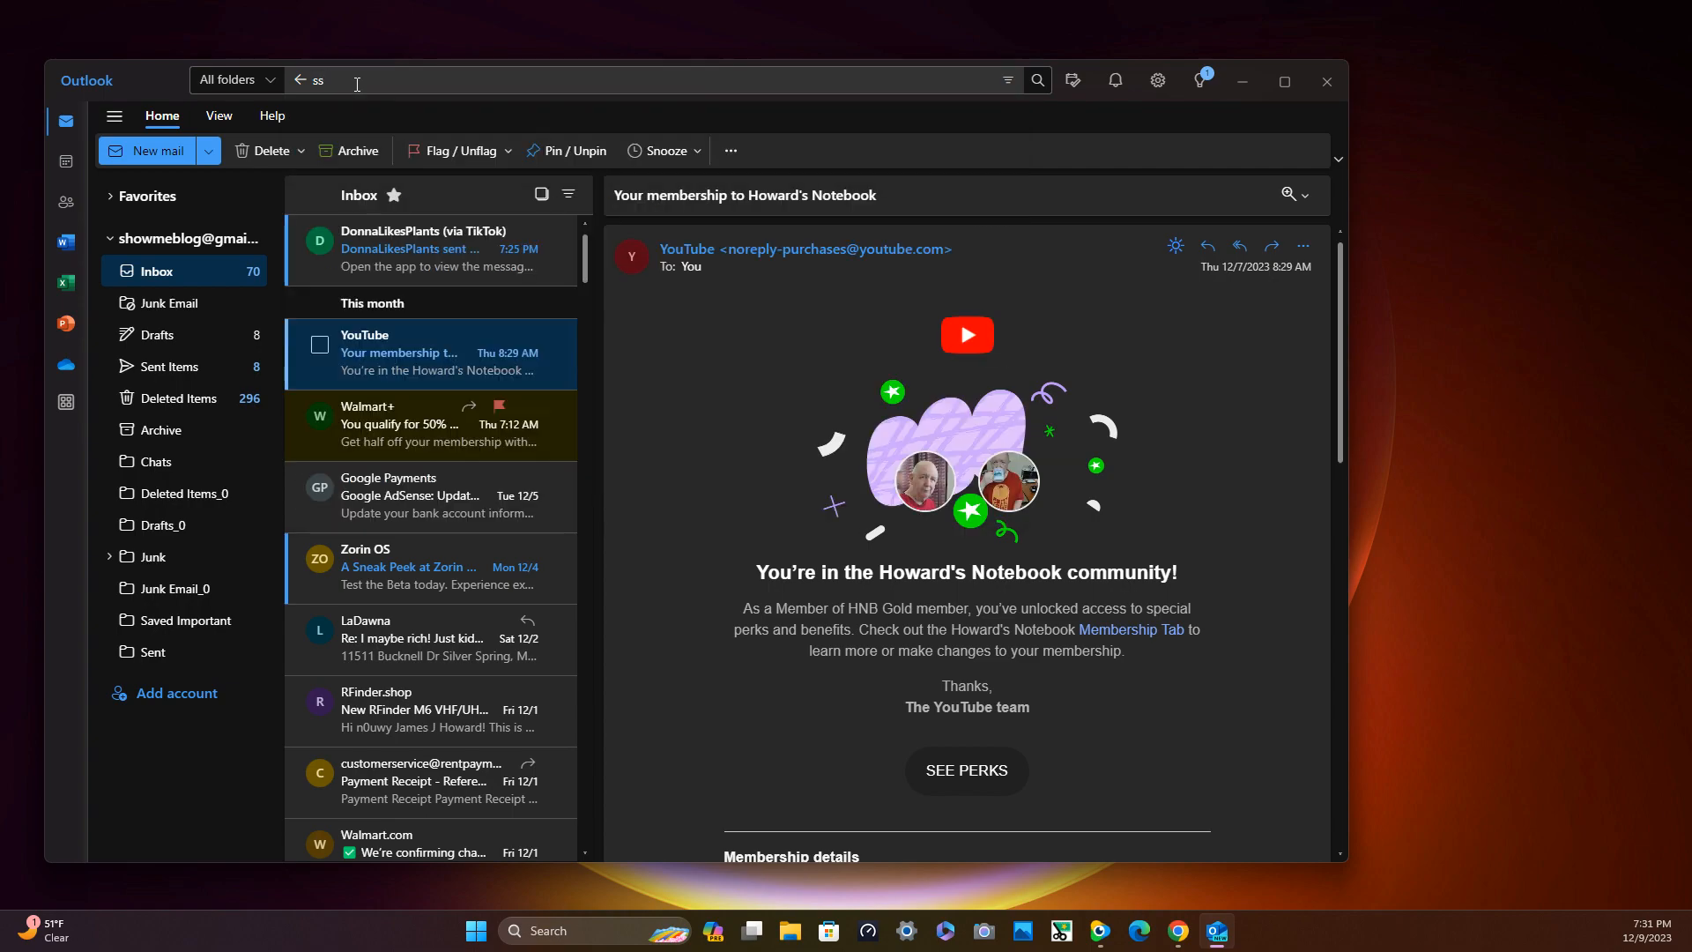
type("sped")
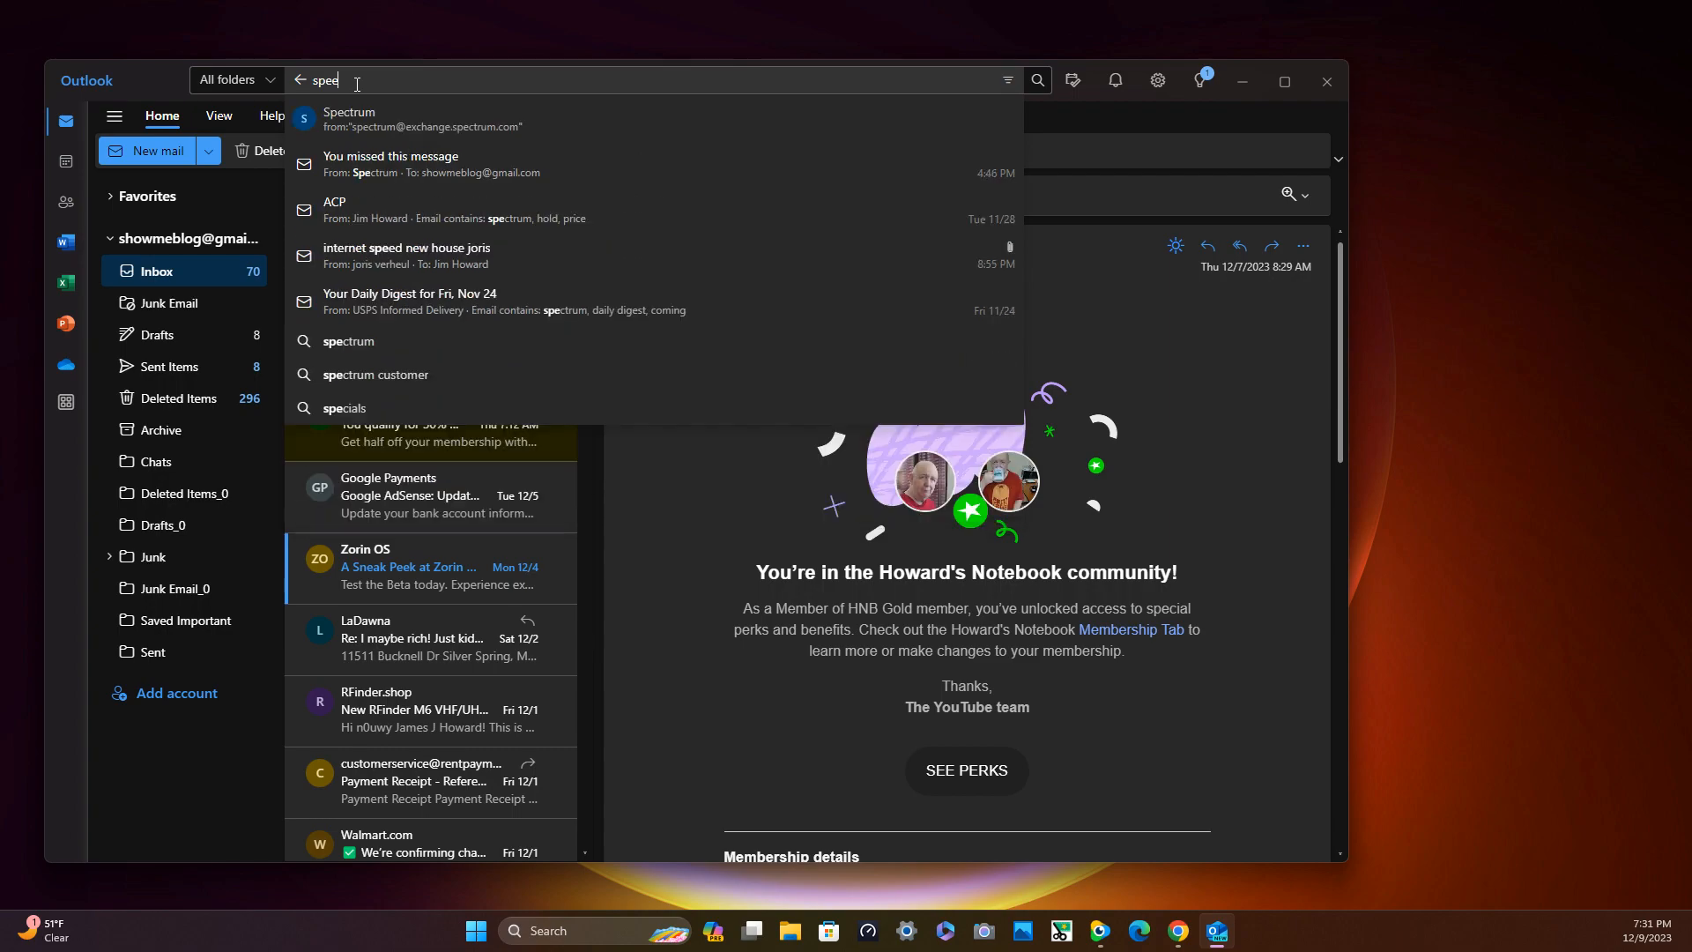
type("d t")
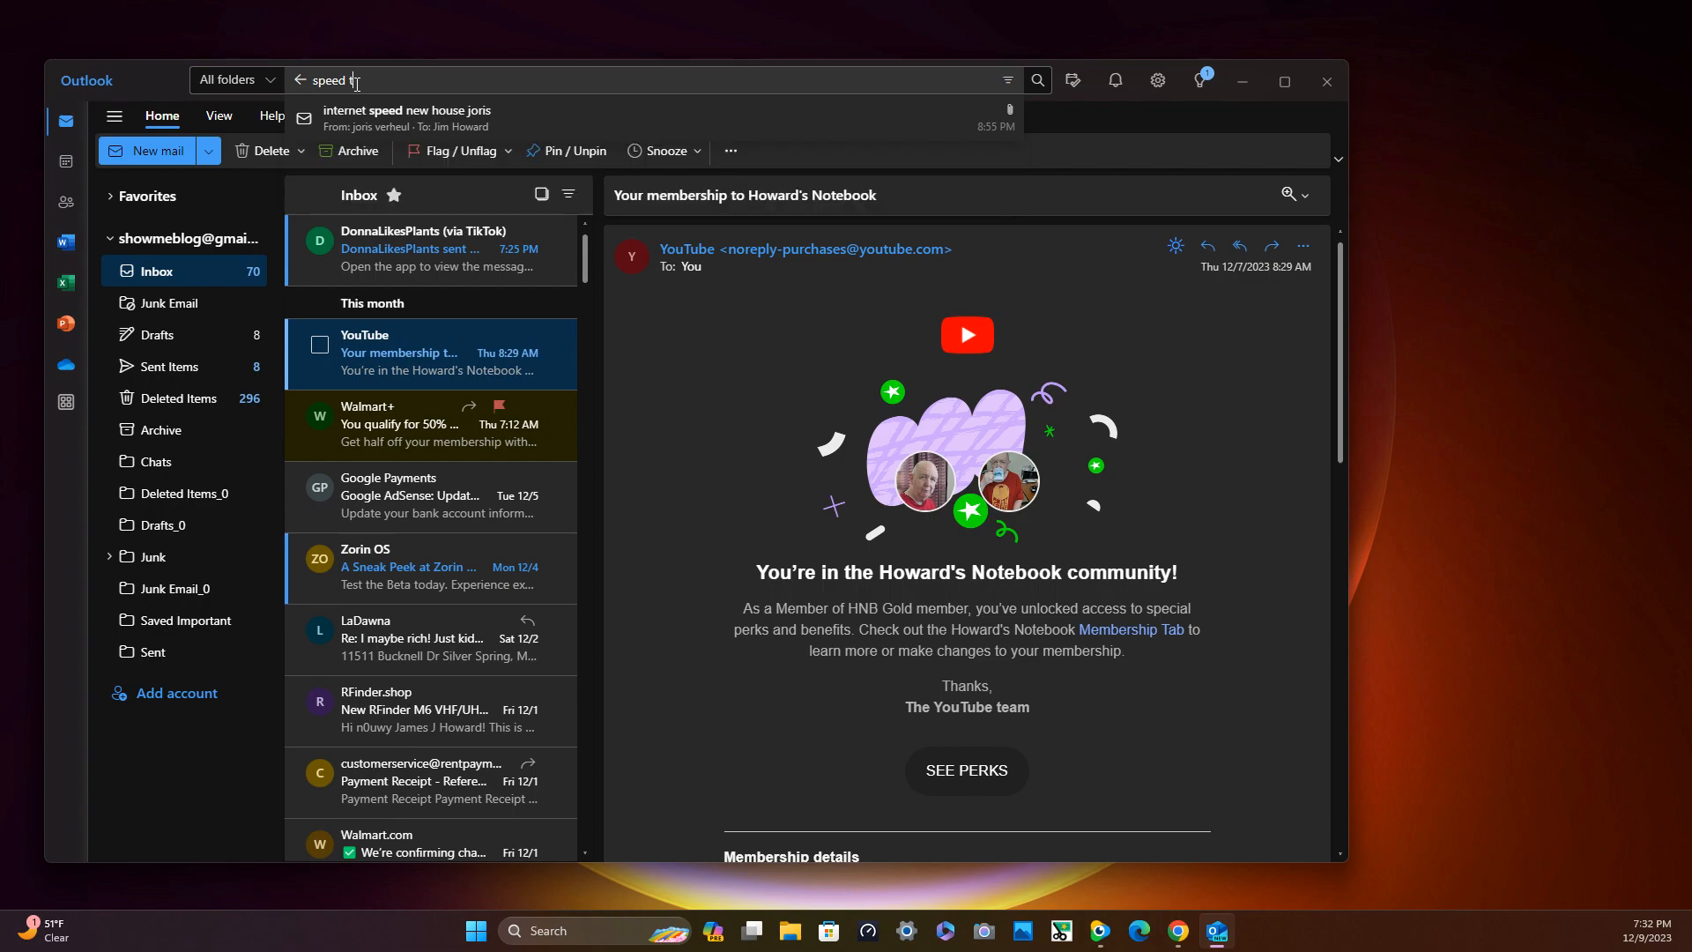
type("est")
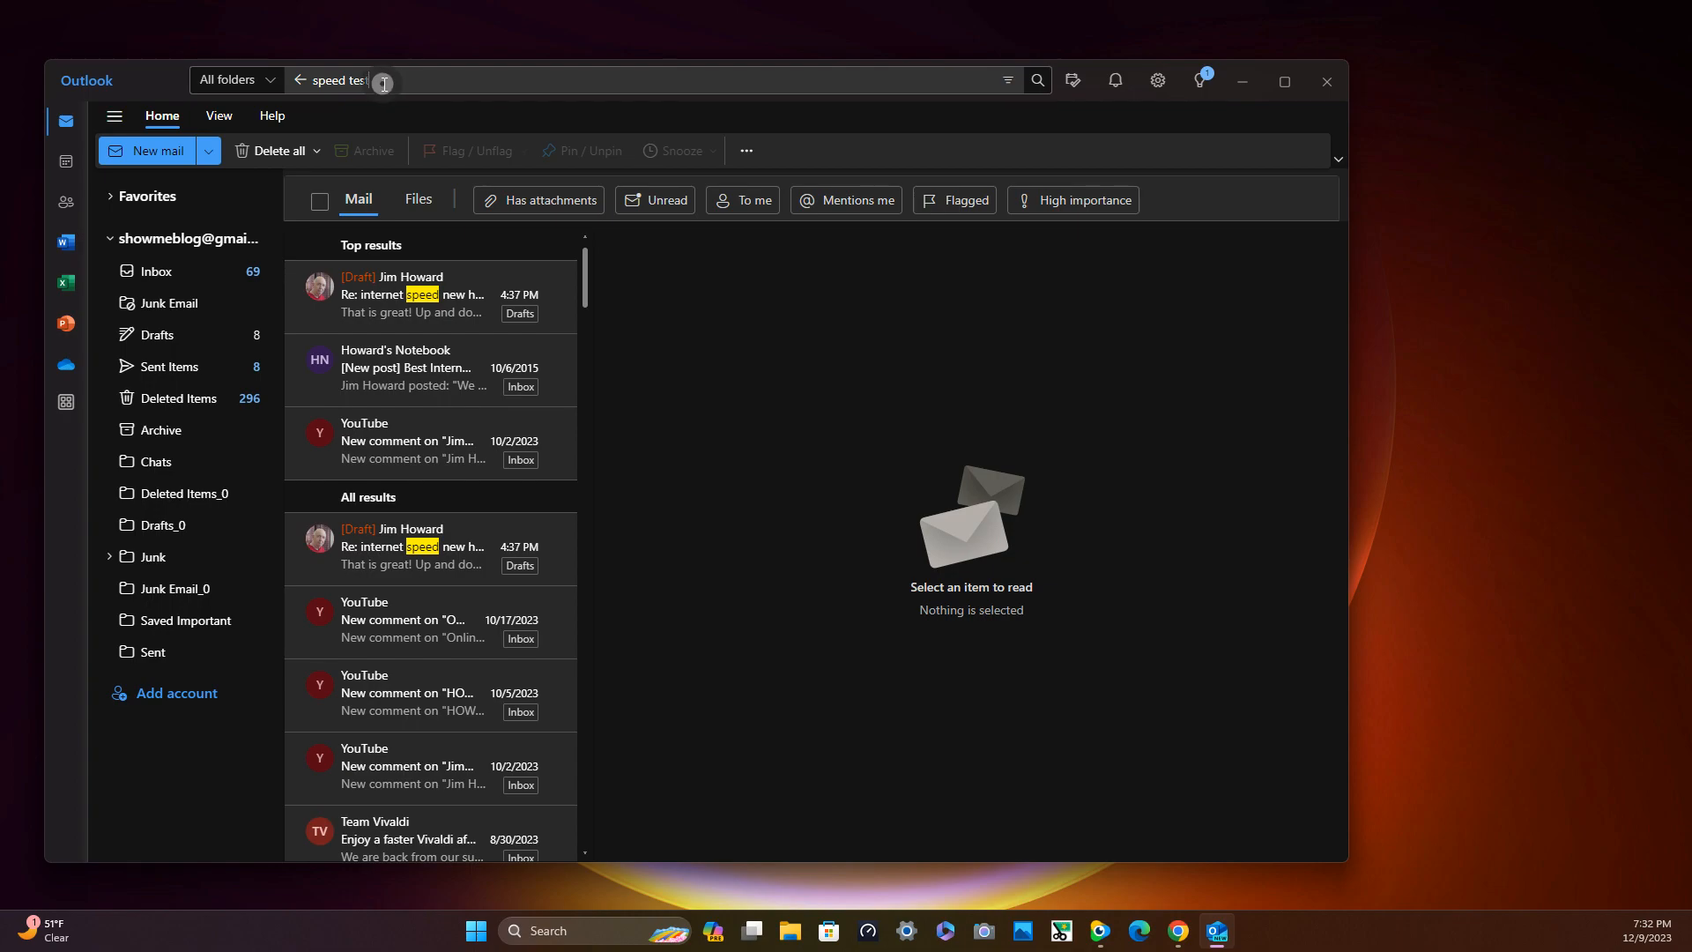
Replace the search text with 'speed', then rerun it as 'speedtest'.
left_click(432, 81)
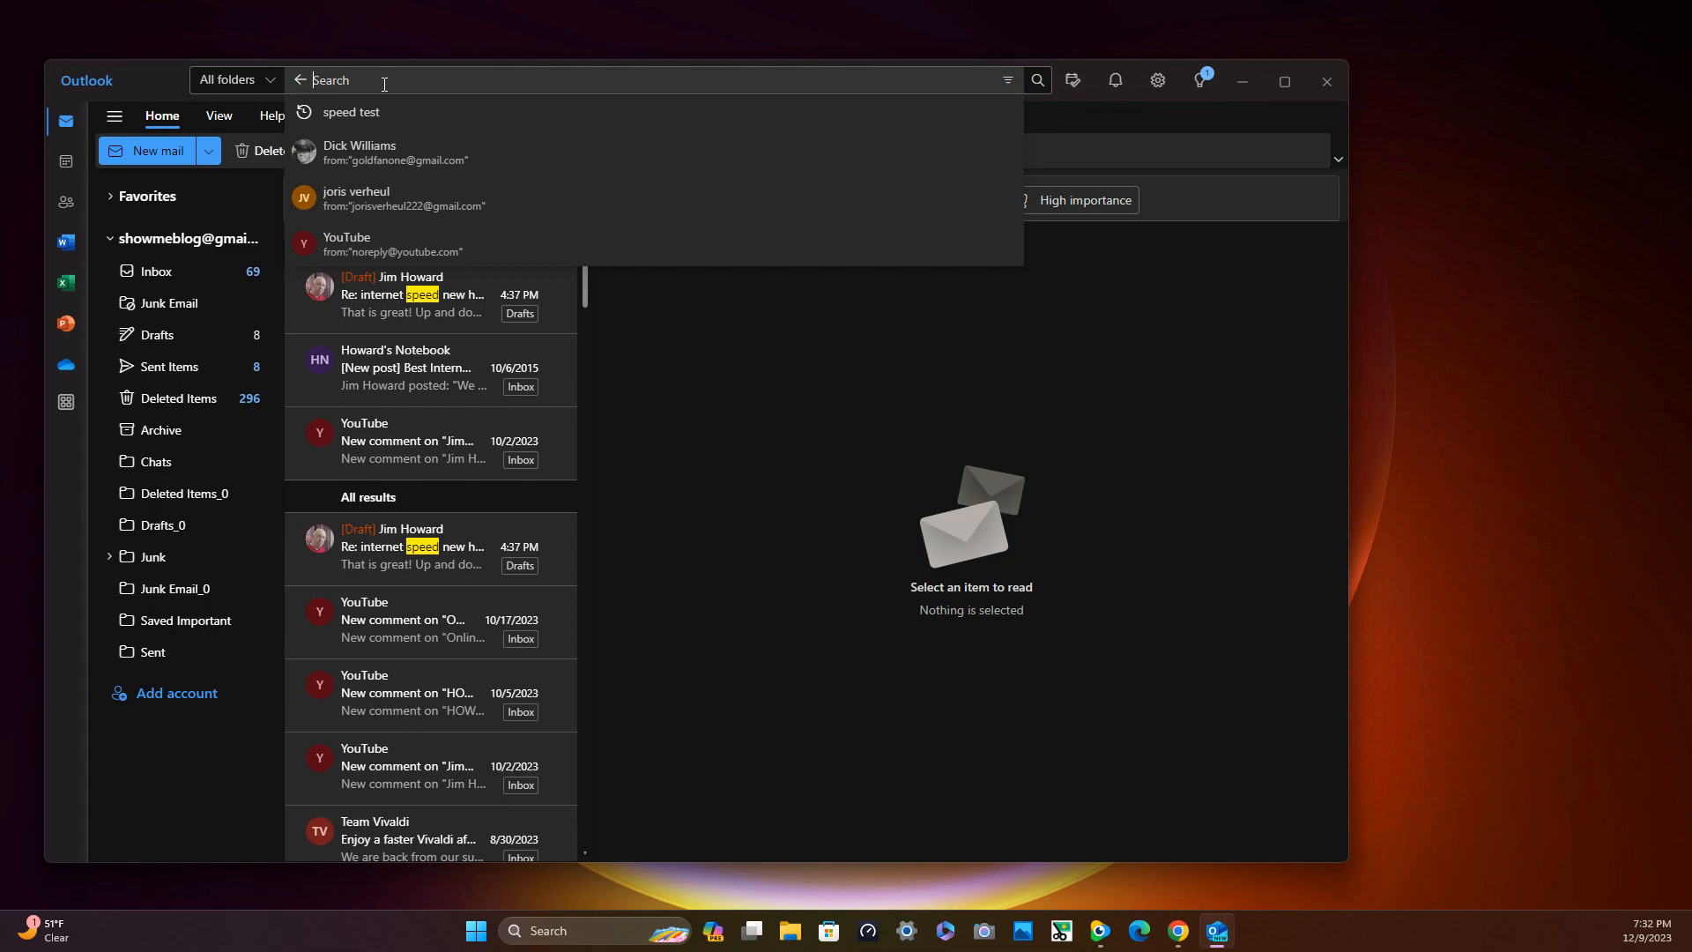
type("speed")
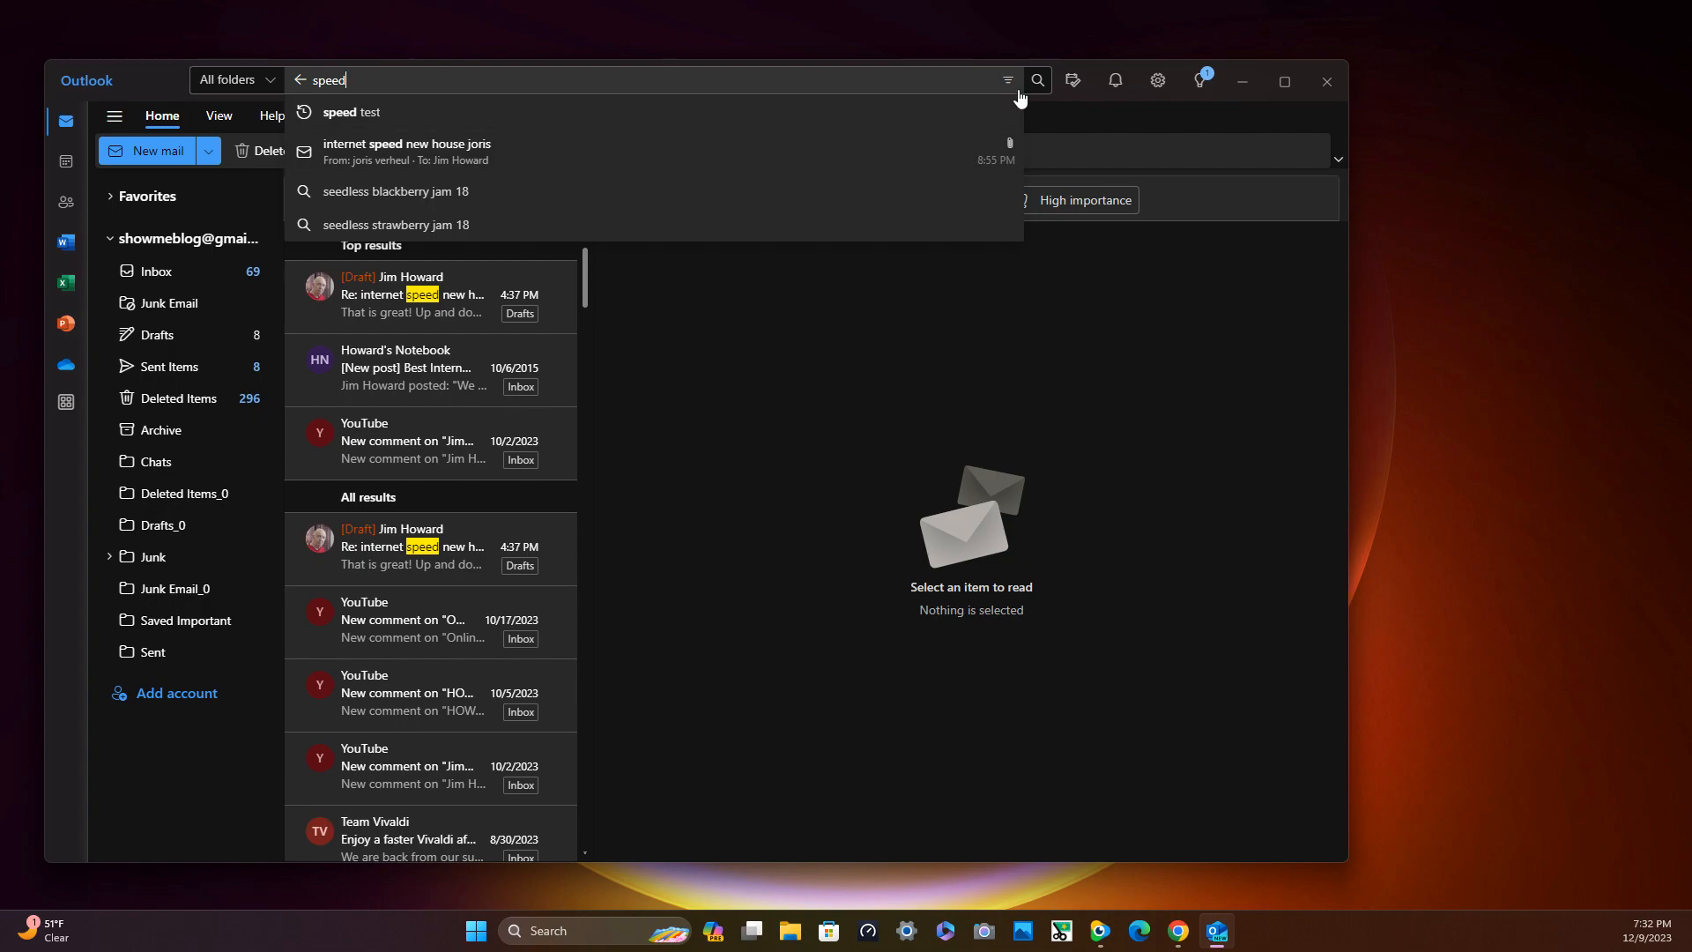
left_click(1033, 81)
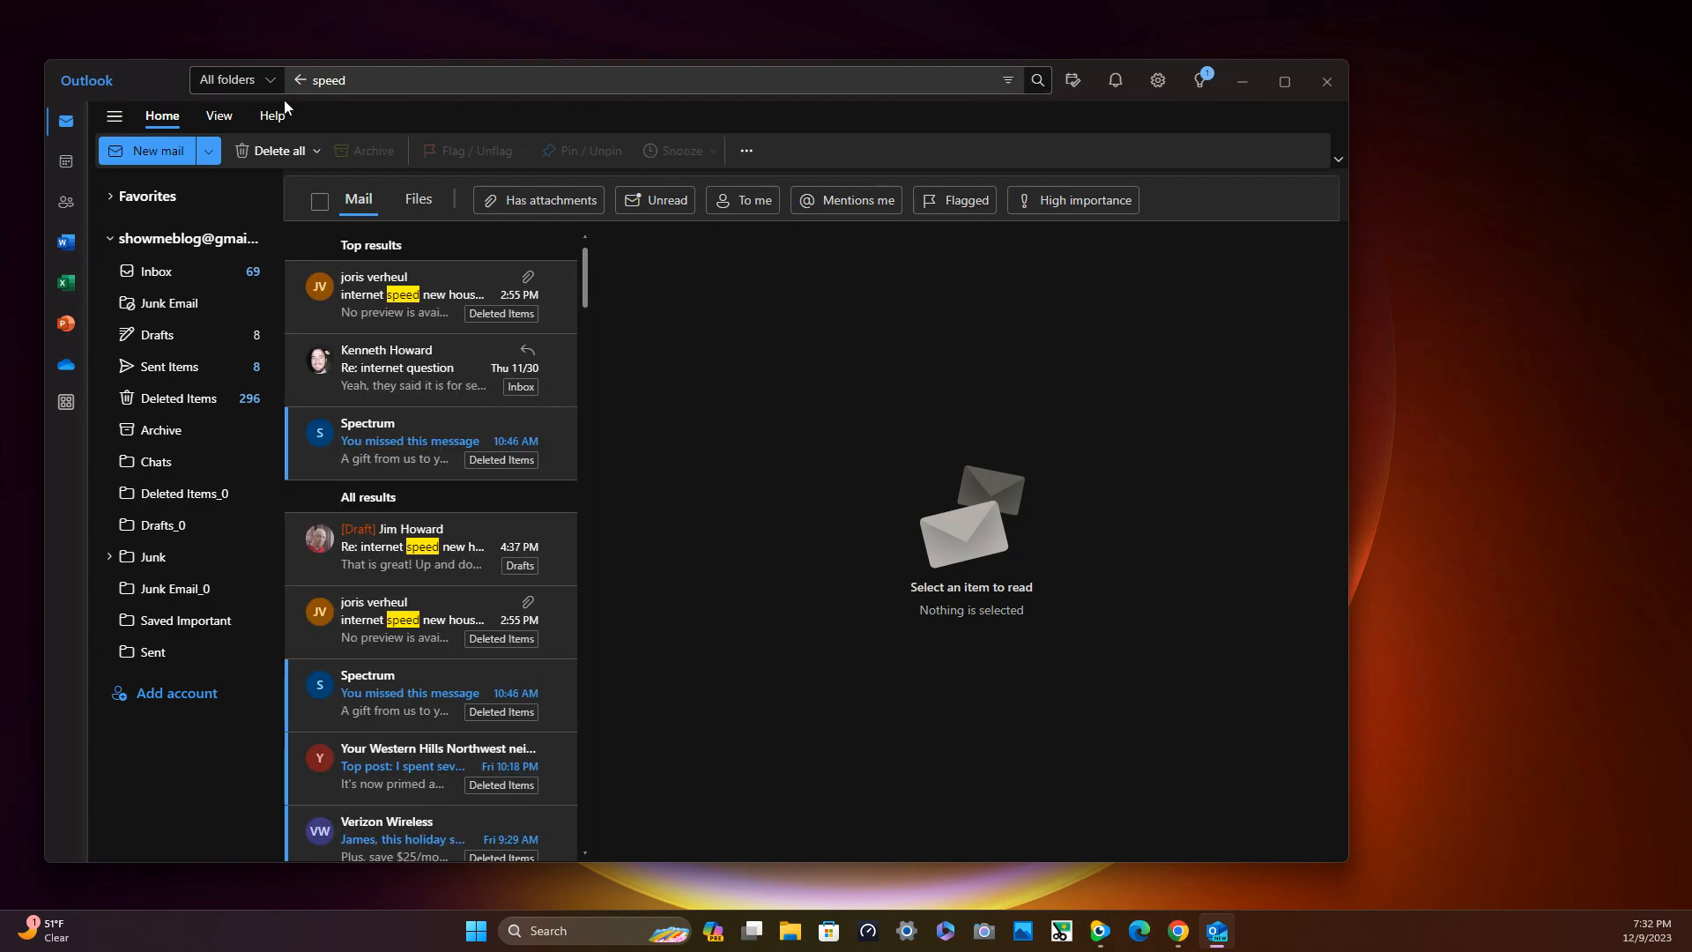
mouse_move(274, 116)
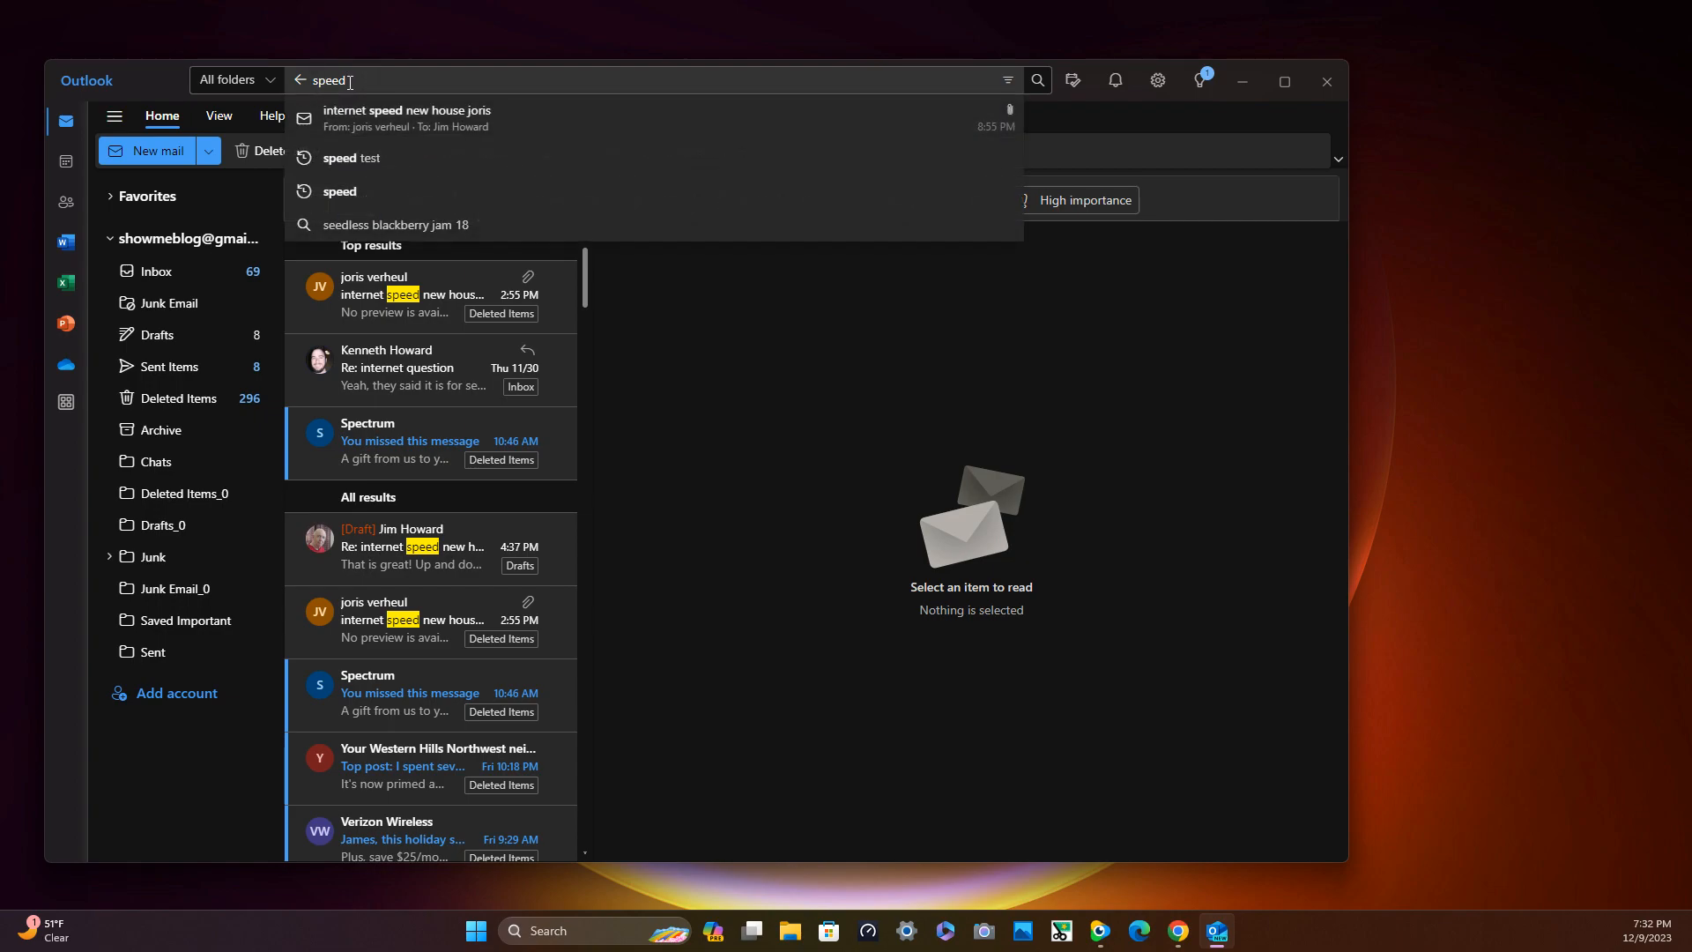
key("backspace")
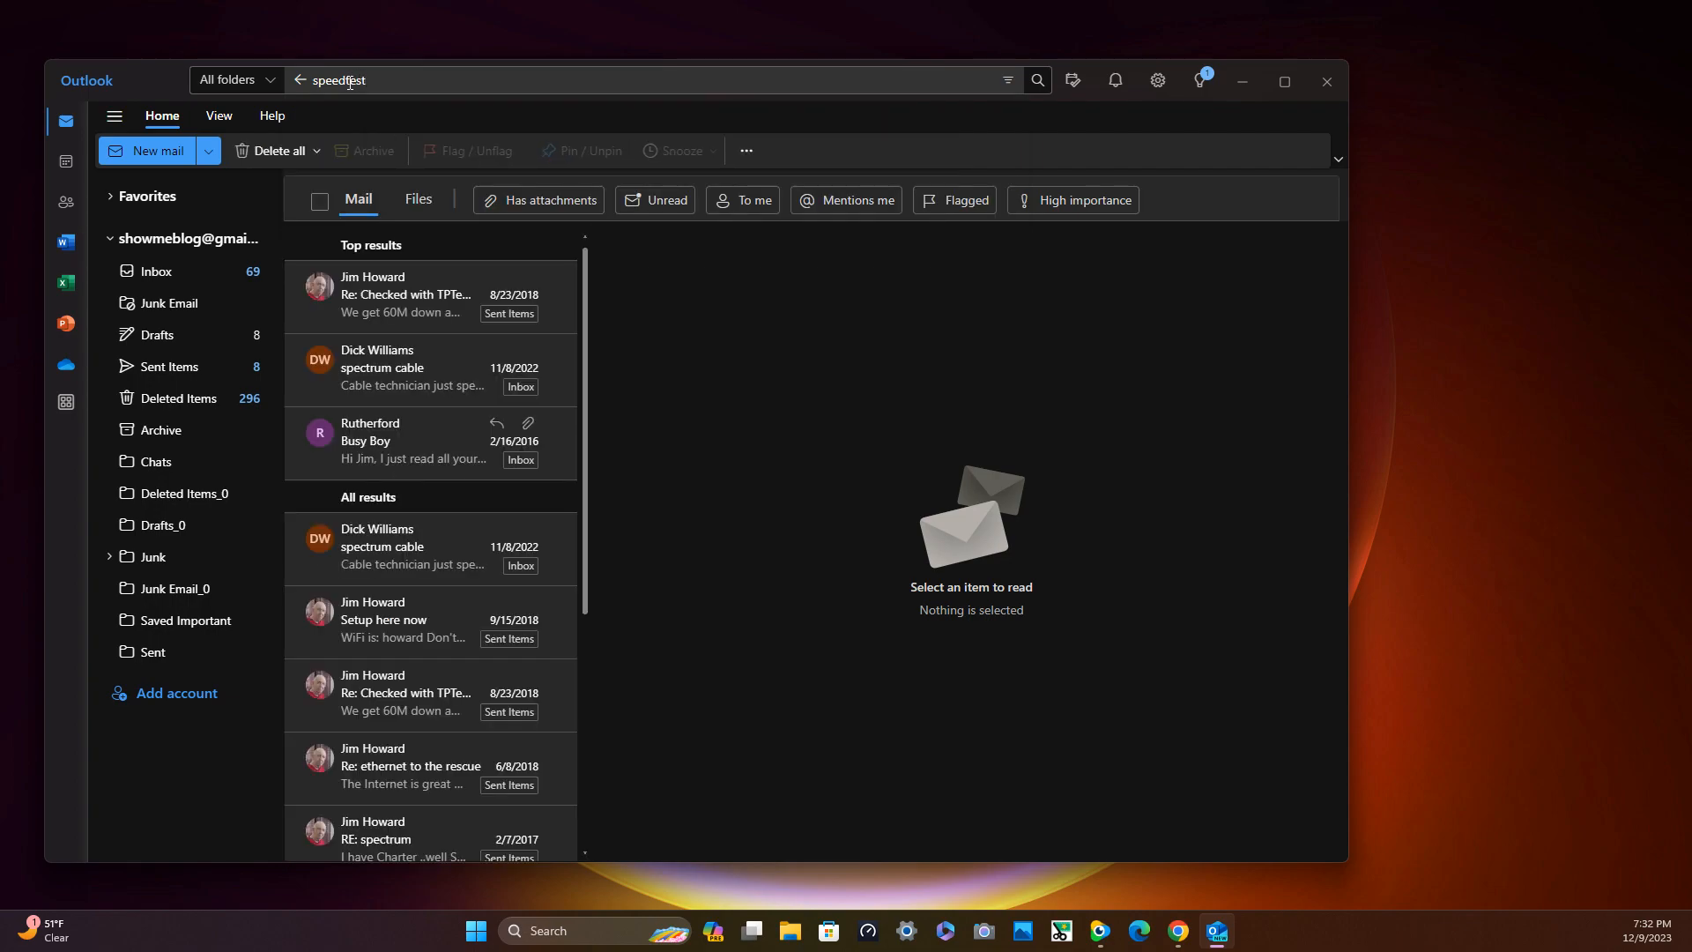
left_click(410, 441)
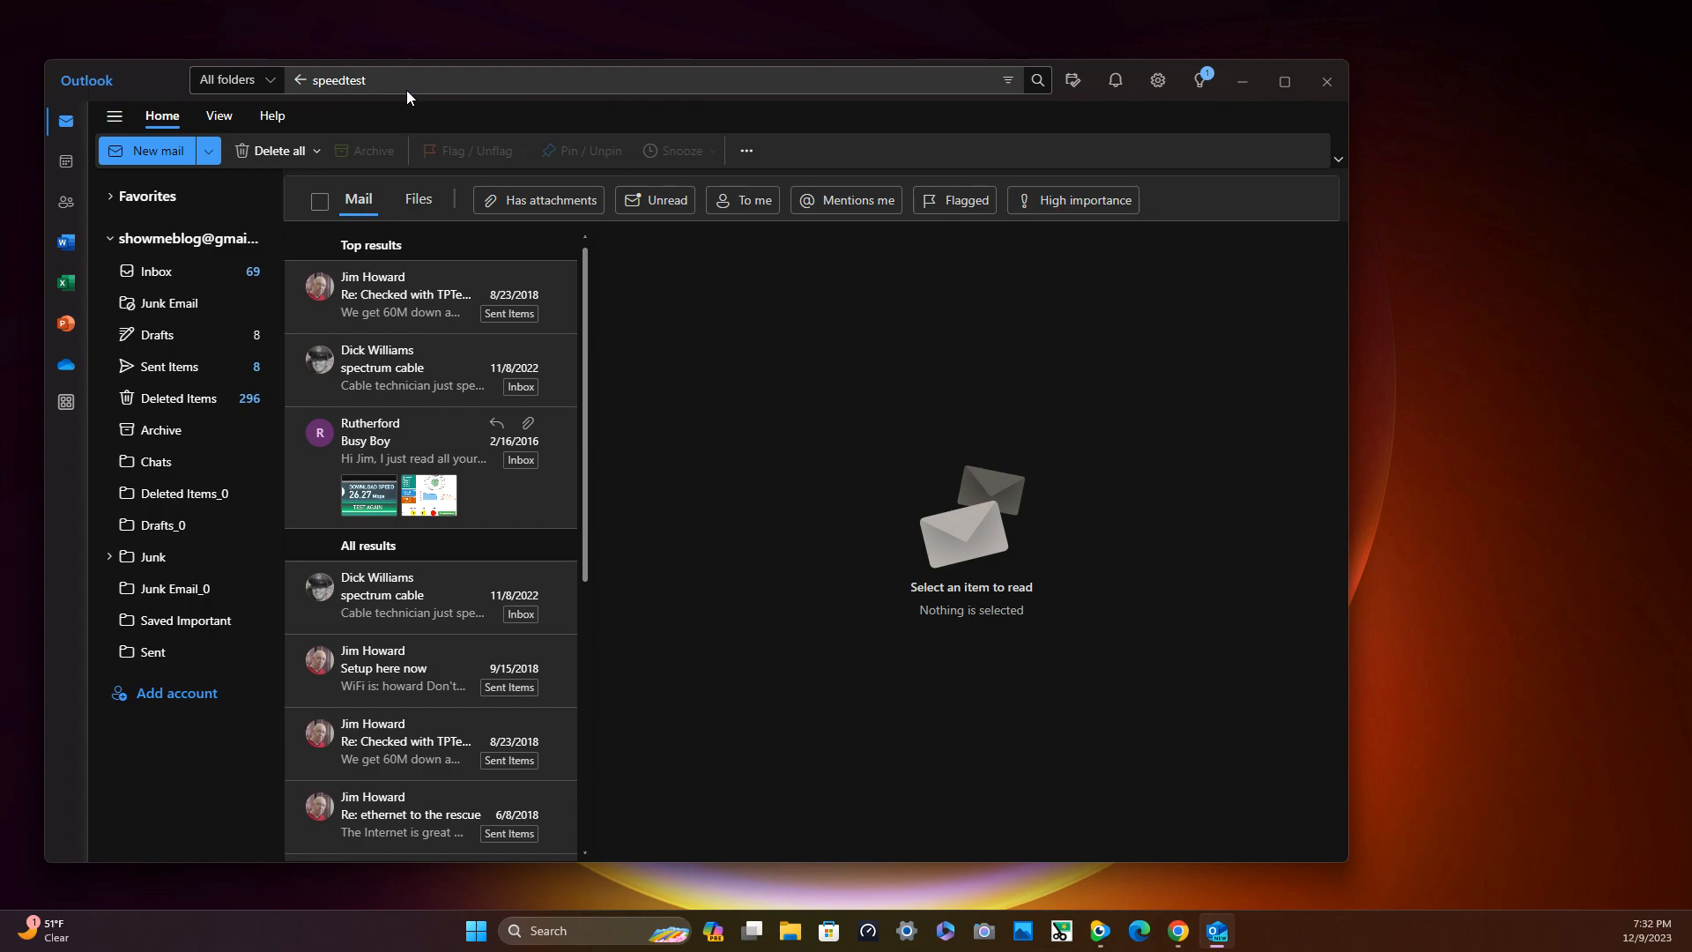
mouse_move(1360, 101)
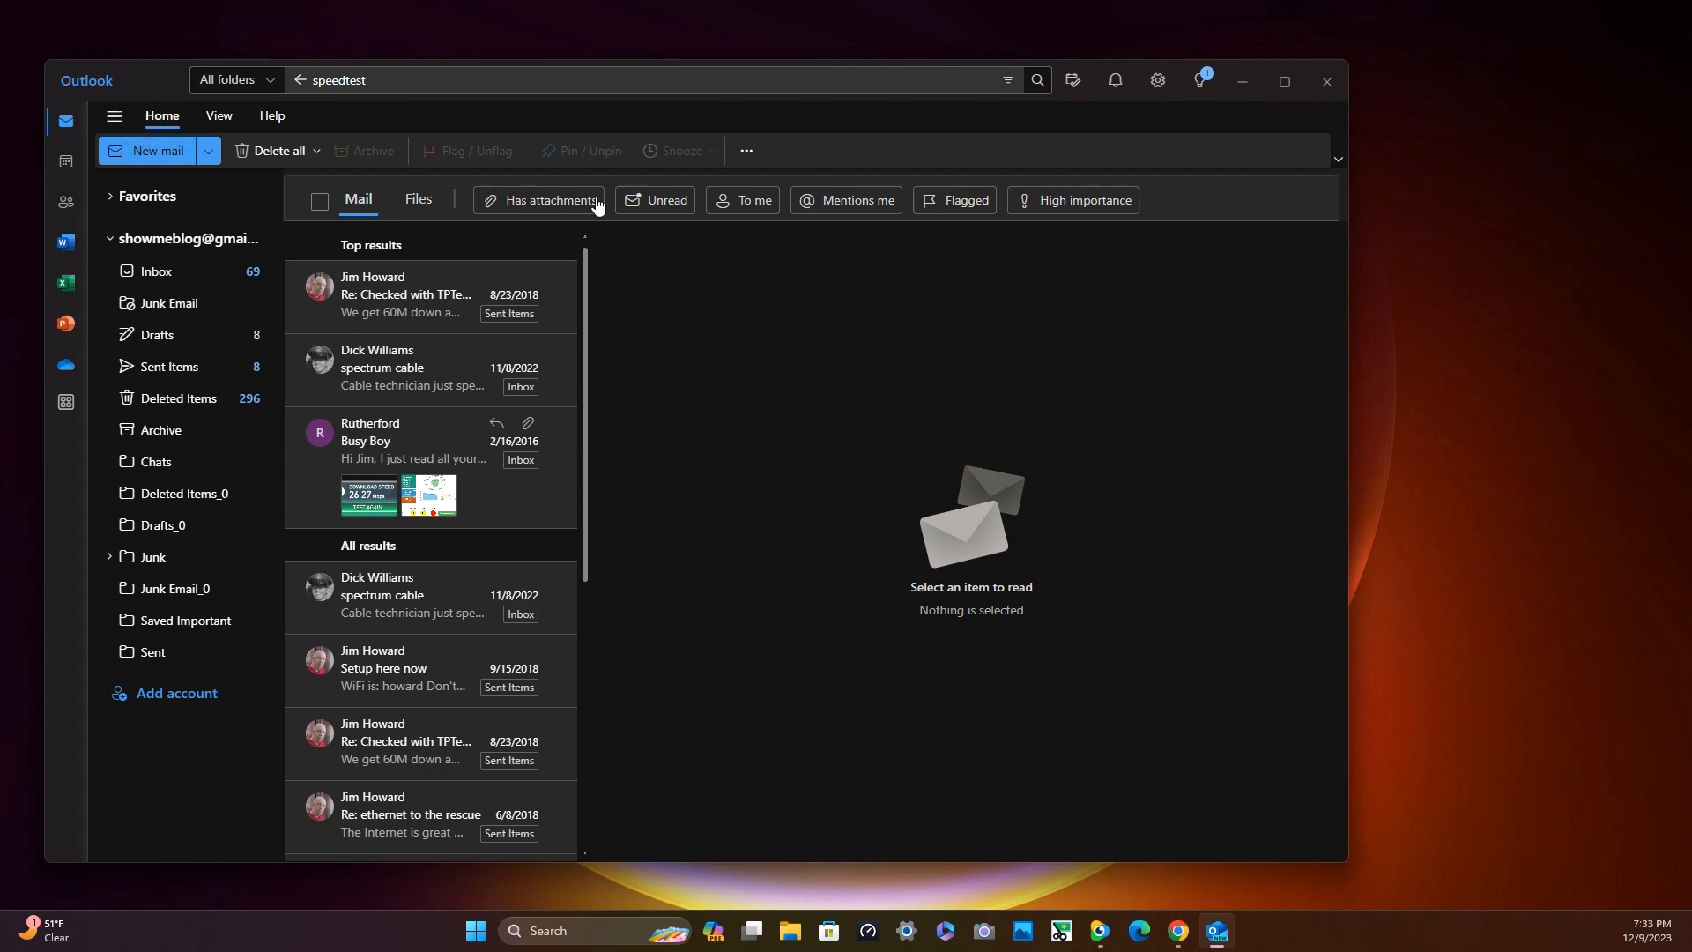
mouse_move(562, 200)
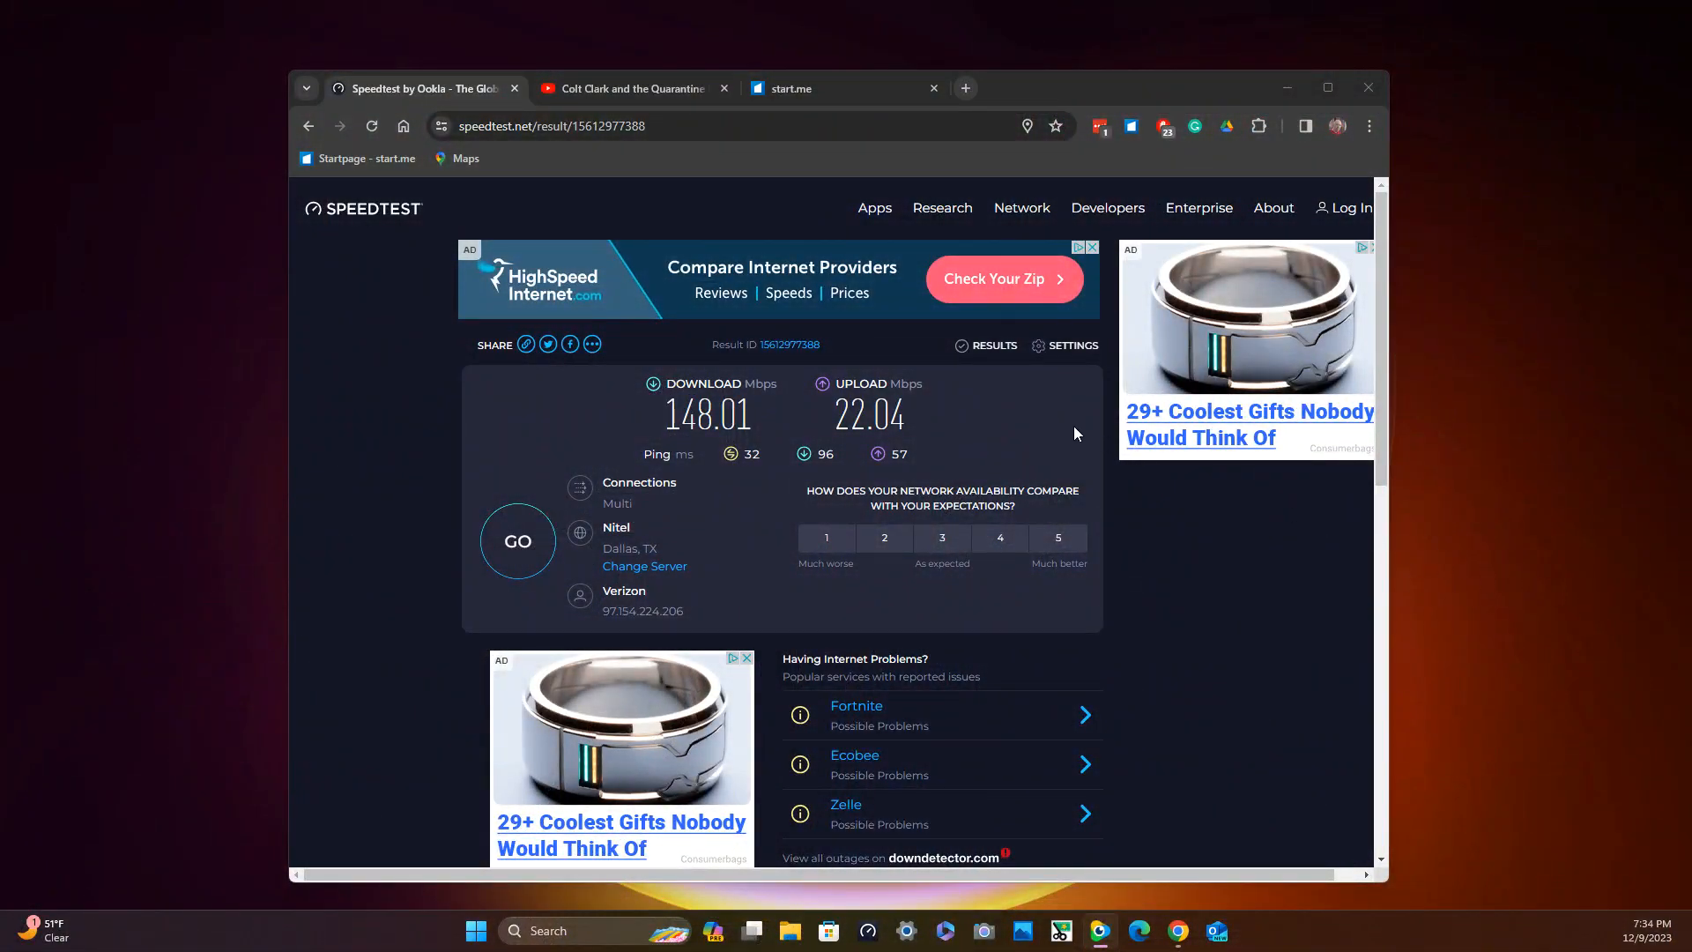
mouse_move(519, 541)
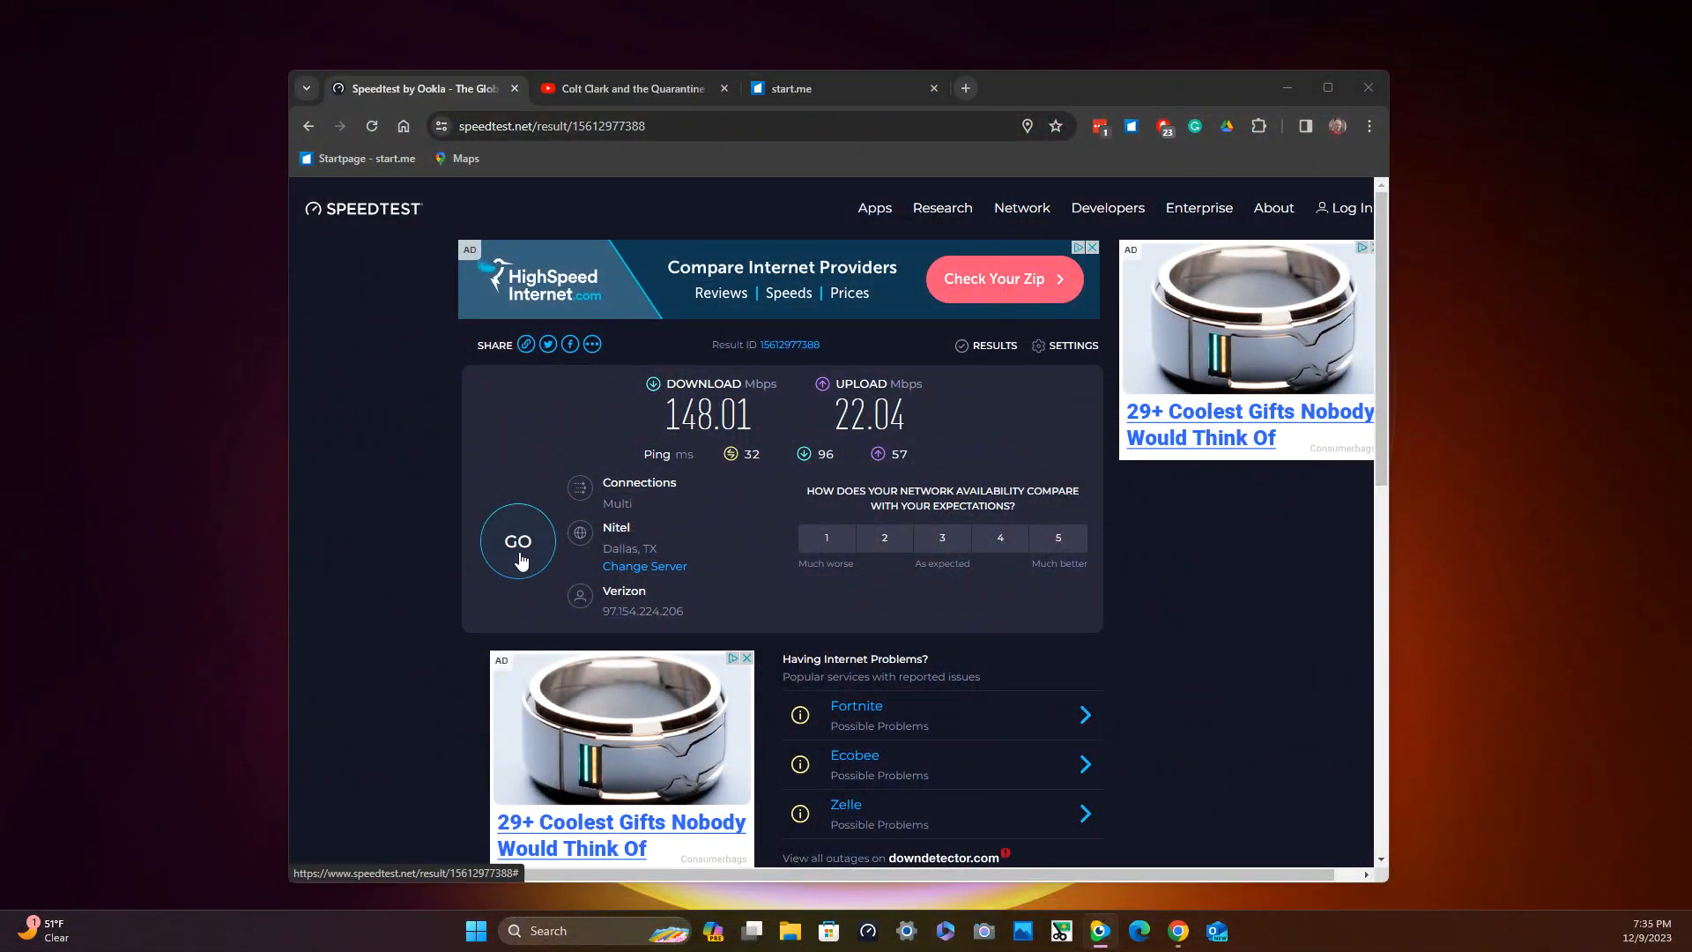
Run a new Speedtest by Ookla test: 29.98 Mbps down, 13.76 Mbps up.
left_click(519, 541)
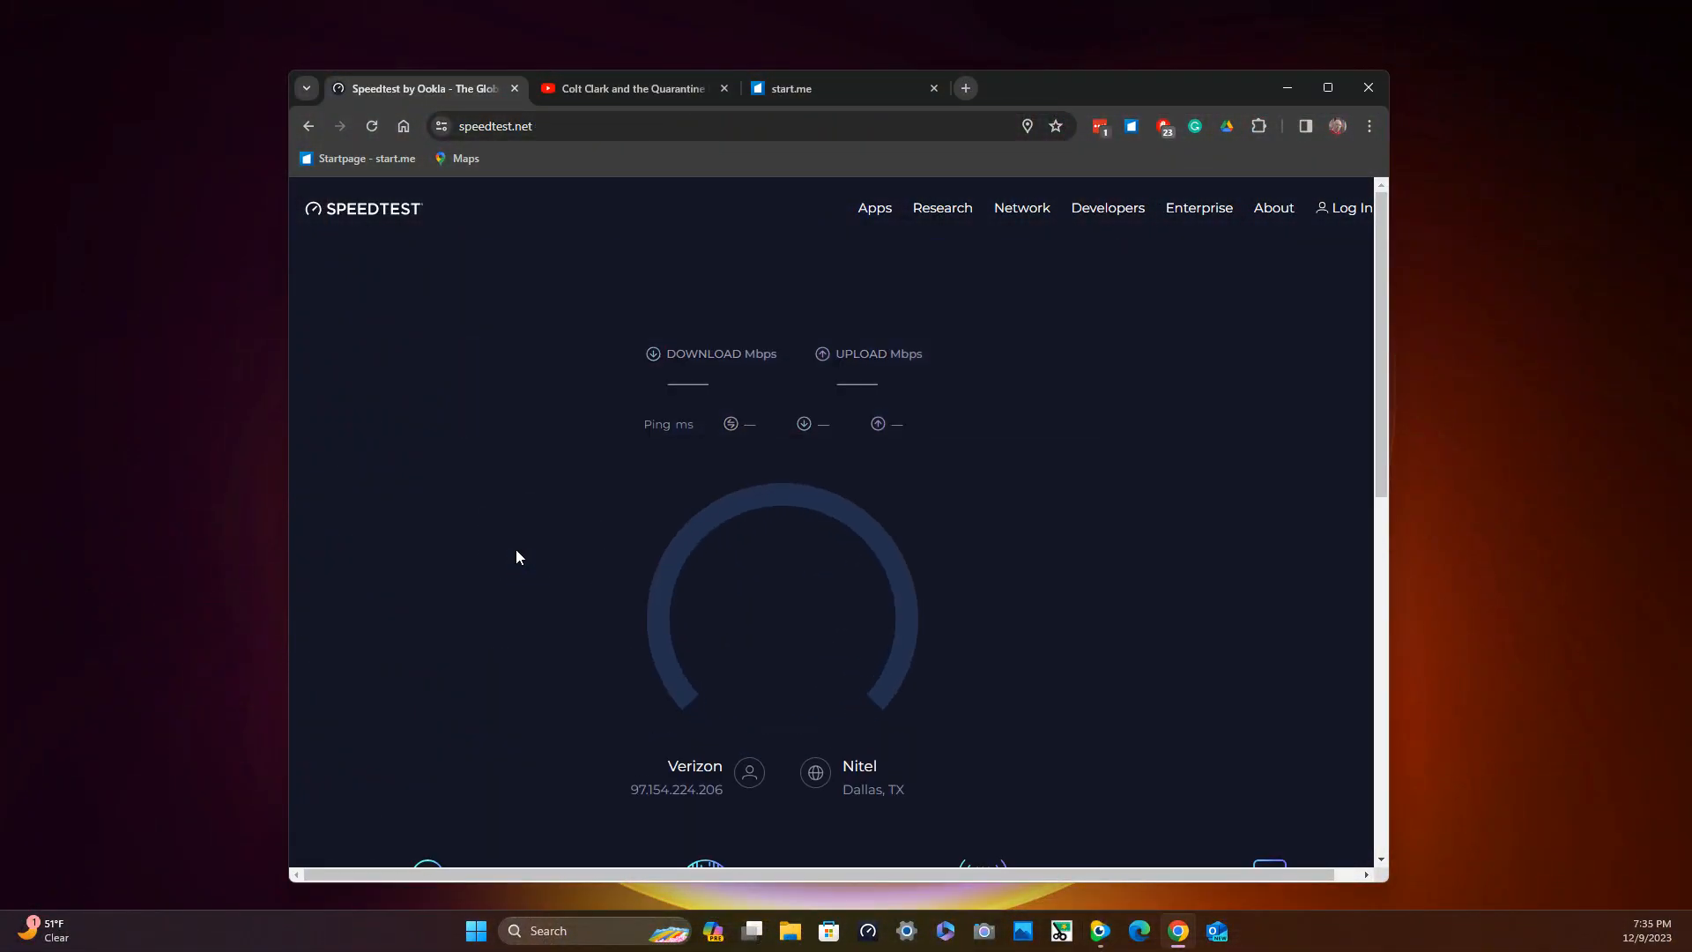
left_click(782, 592)
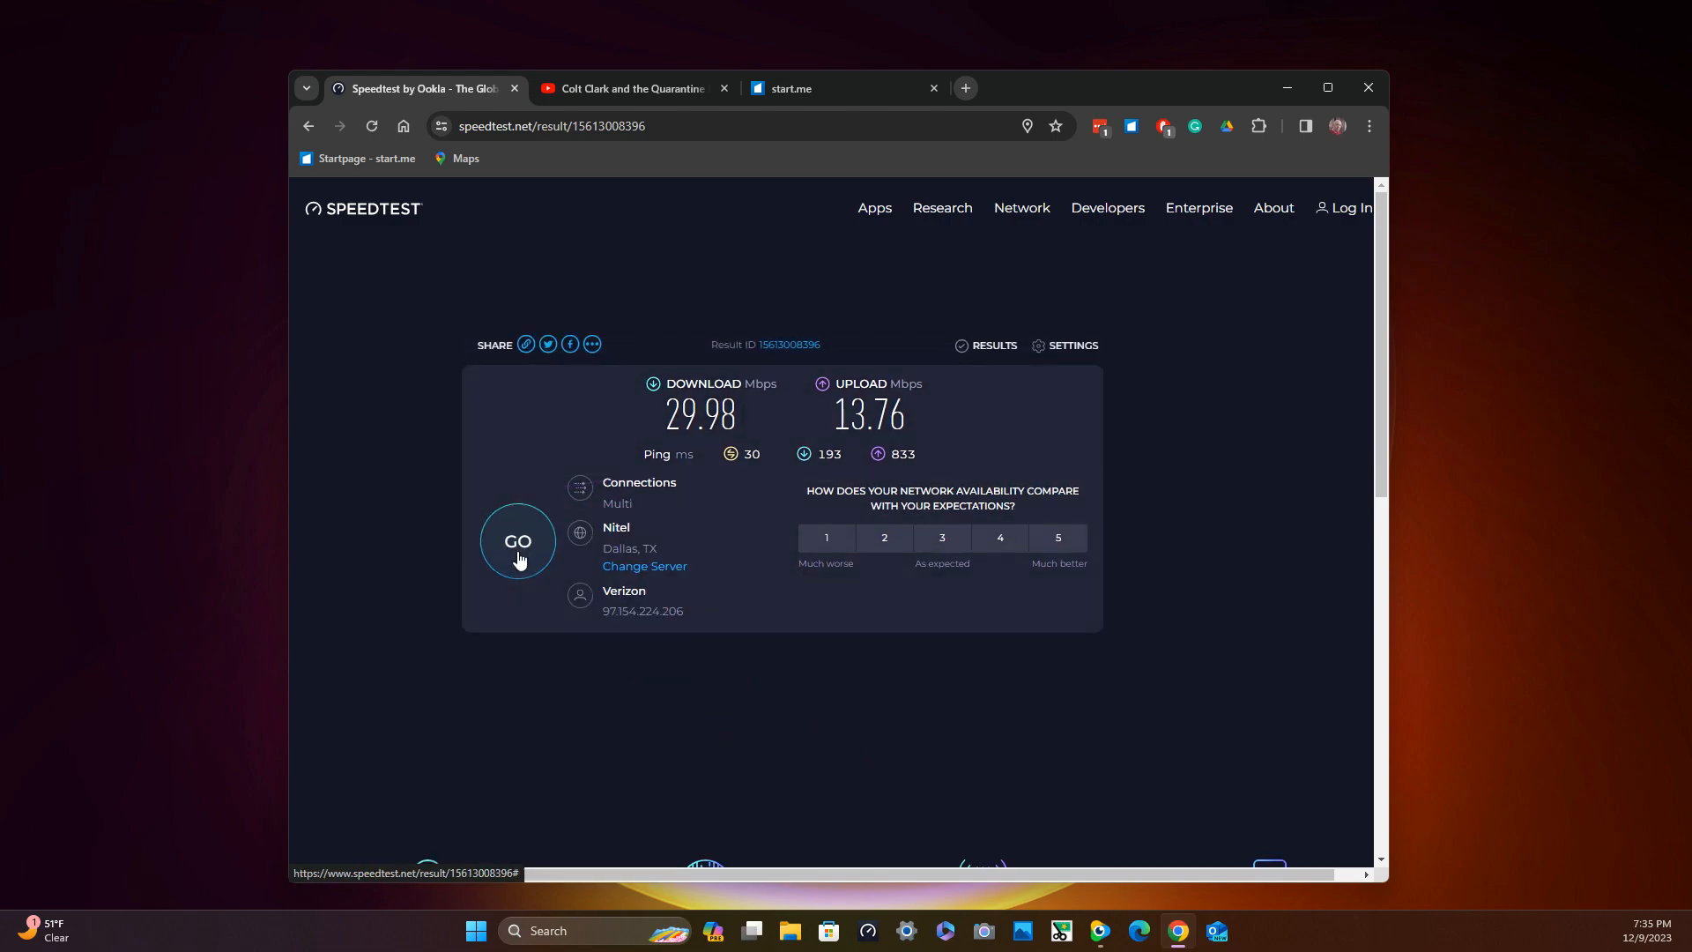
mouse_move(519, 556)
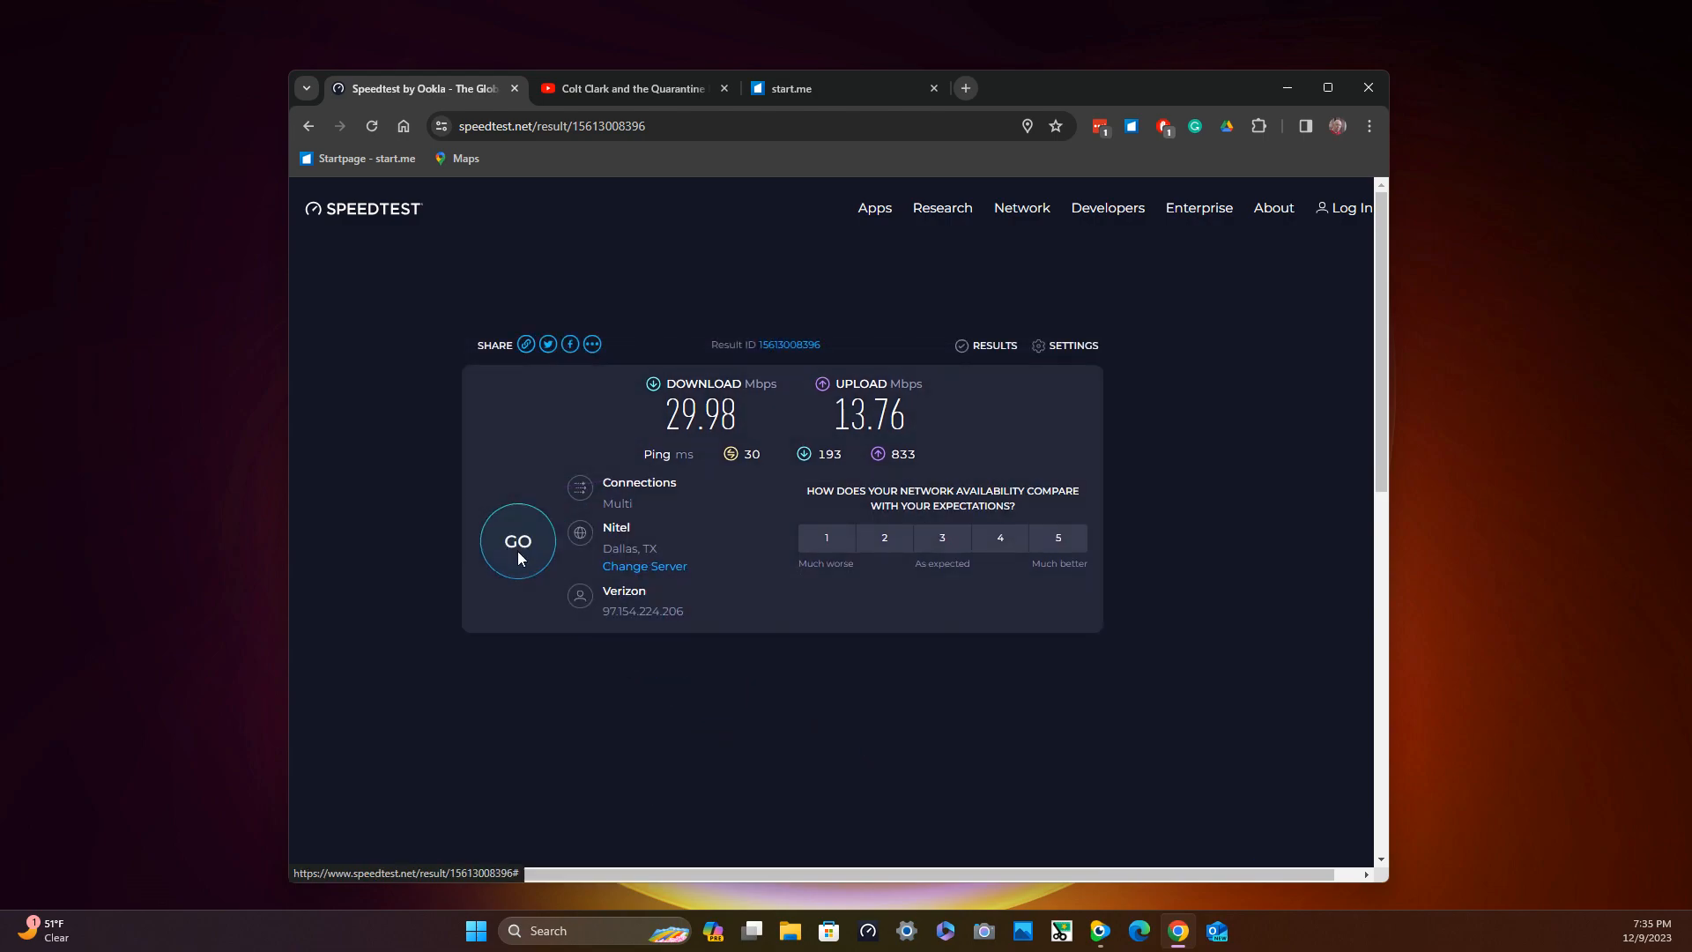